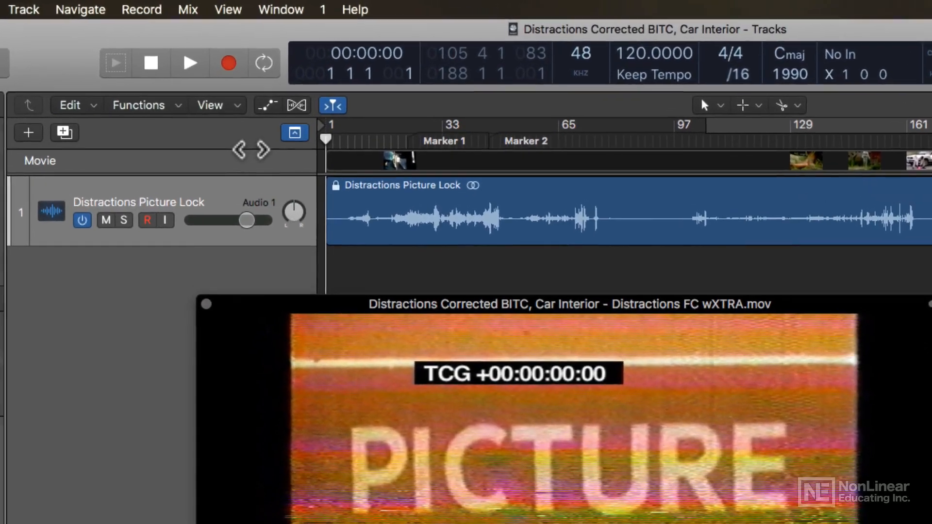
mouse_move(354, 53)
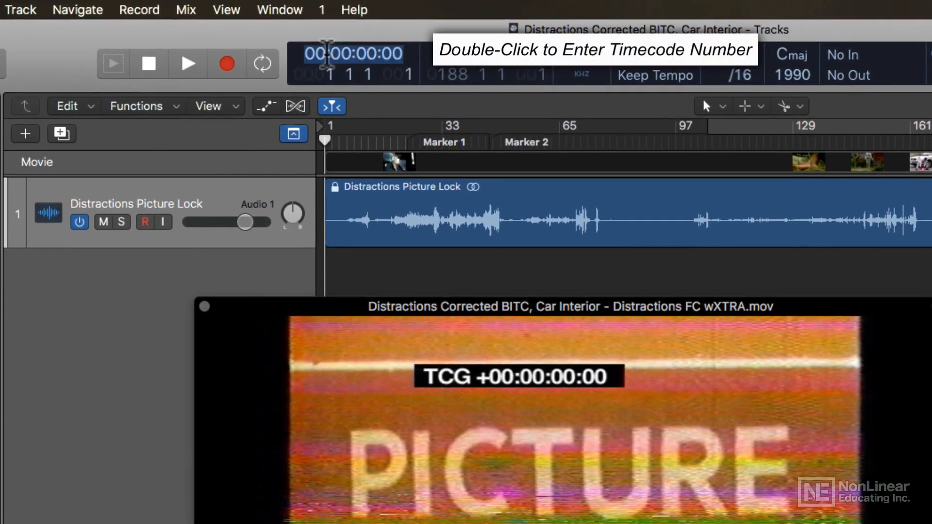
Enter a timecode starting with 00 in the LCD display to jump the playhead
text(00)
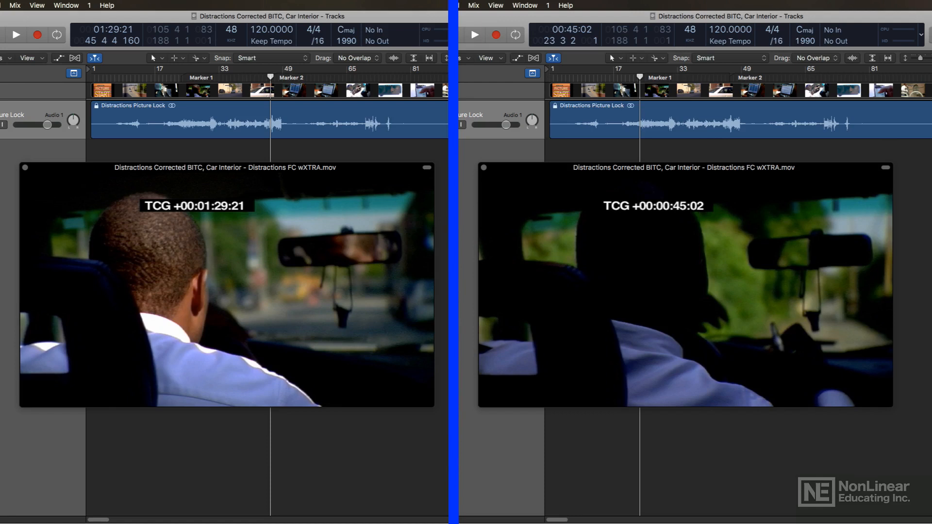
Return the playhead to 00:00:00:00 so the movie shows its opening leader
click(195, 206)
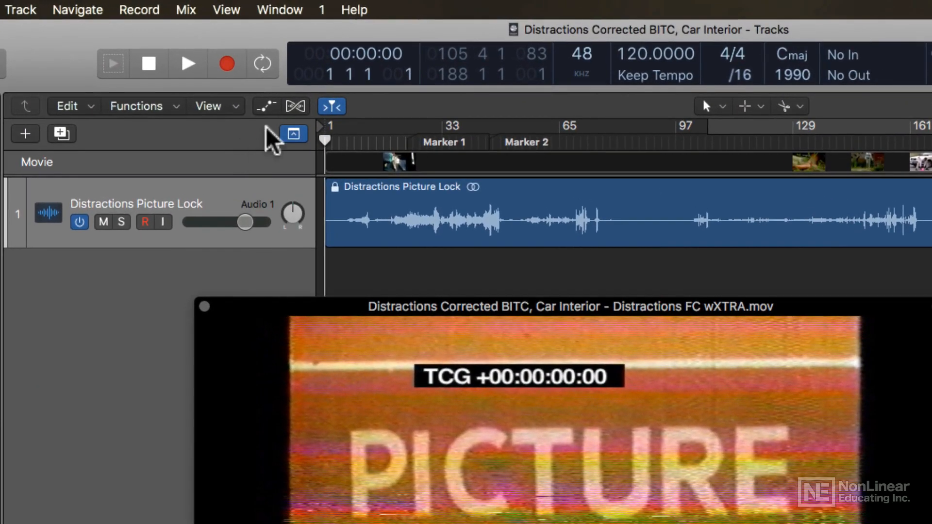
Open the LCD timecode field for editing and type the digits 0001
double_click(352, 53)
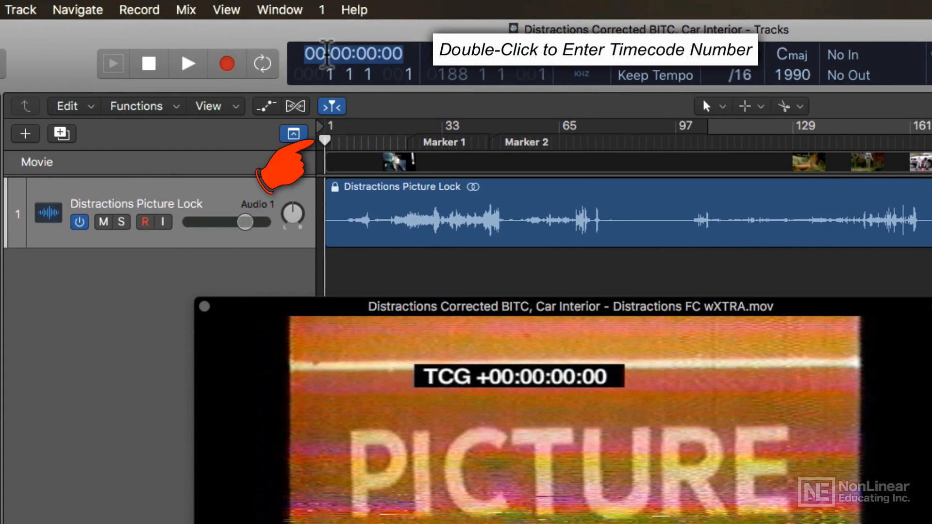
text(0001)
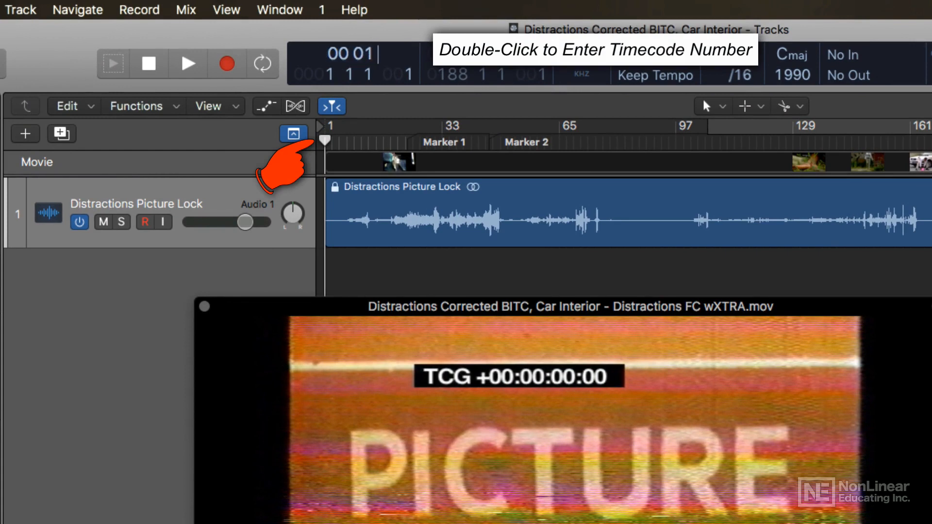